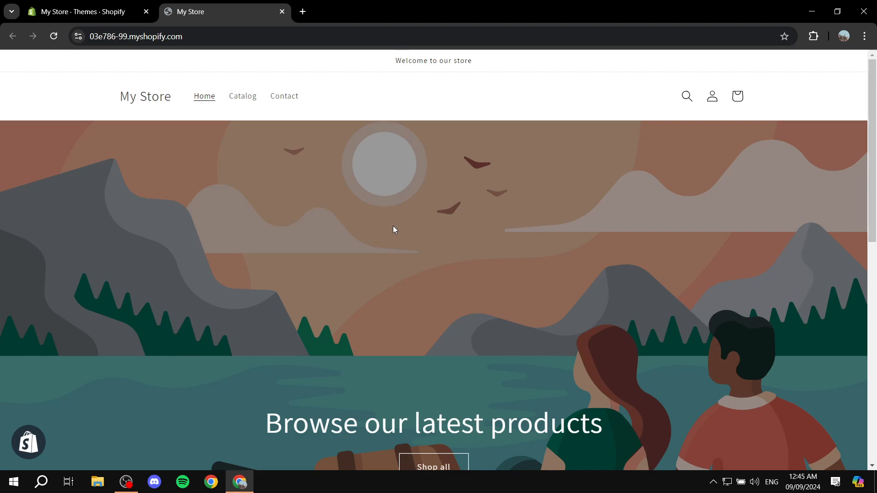
mouse_move(289, 108)
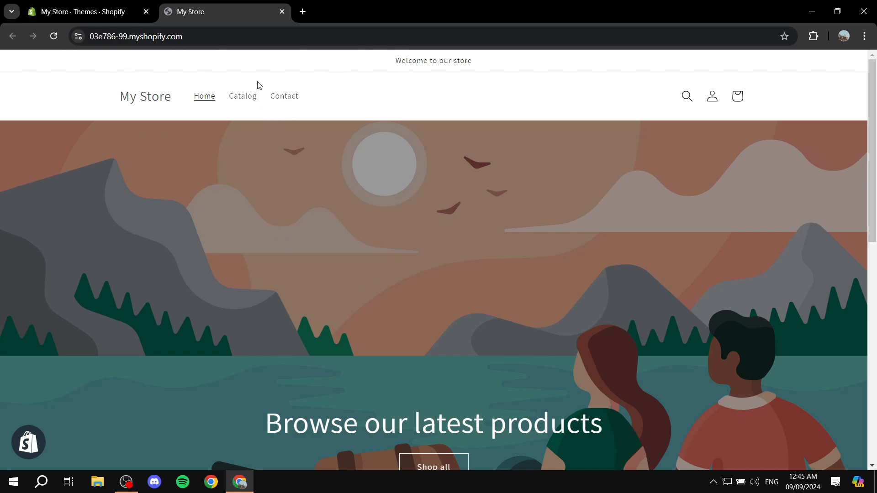
mouse_move(234, 70)
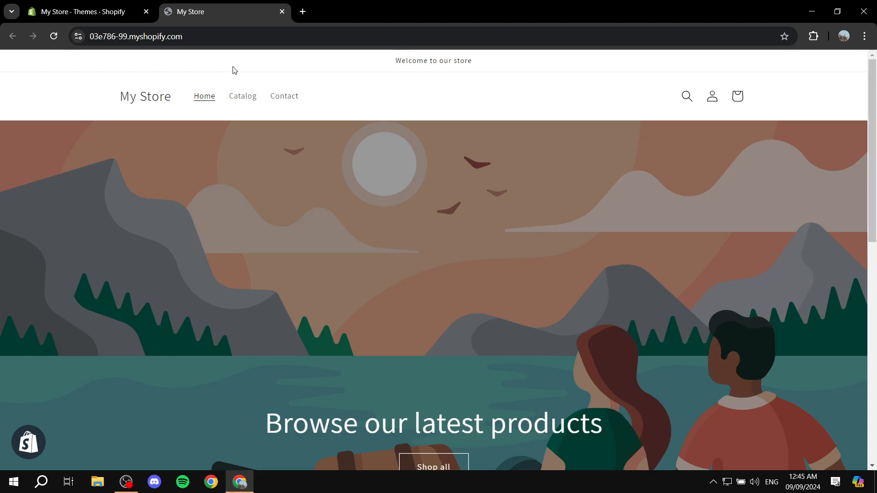
mouse_move(405, 88)
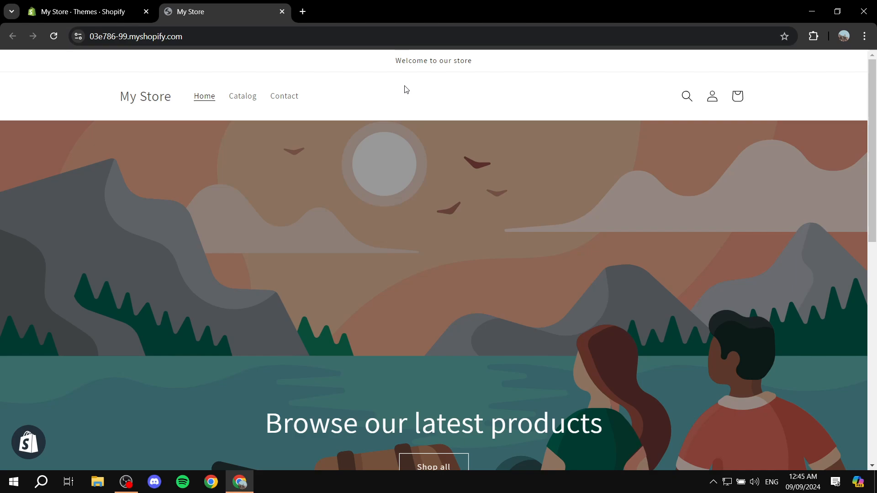
mouse_move(448, 176)
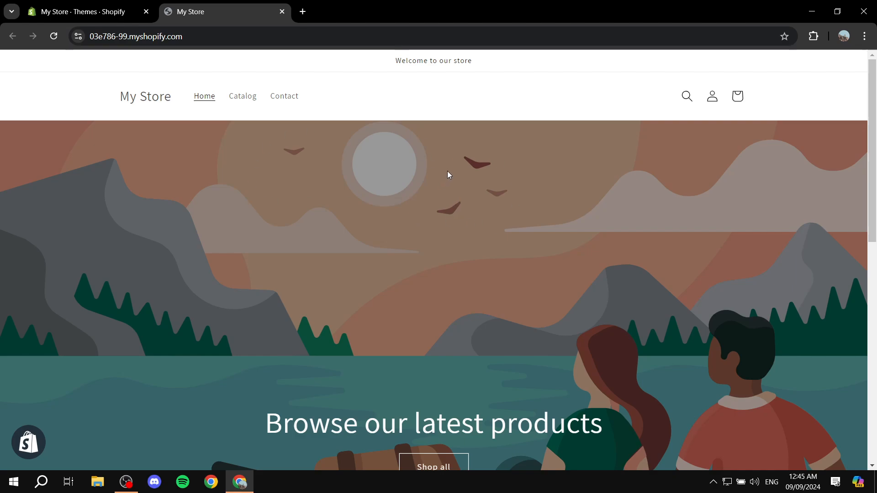
mouse_move(444, 163)
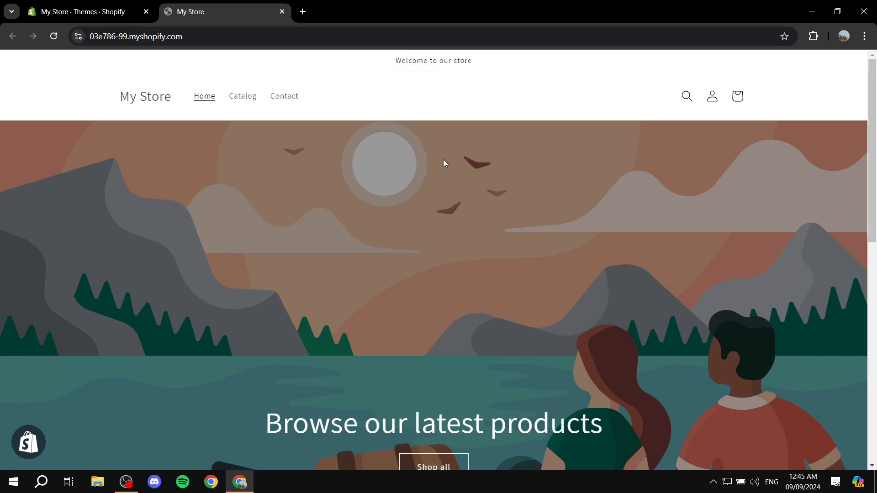
mouse_move(277, 21)
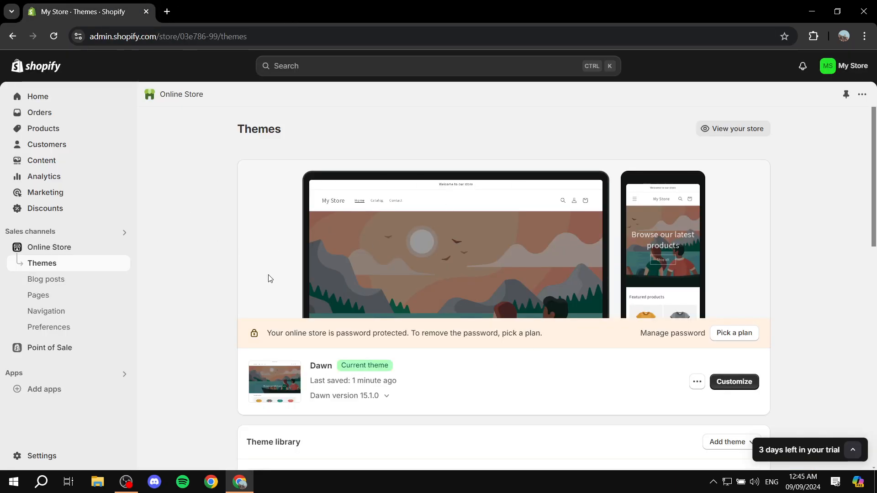
mouse_move(258, 230)
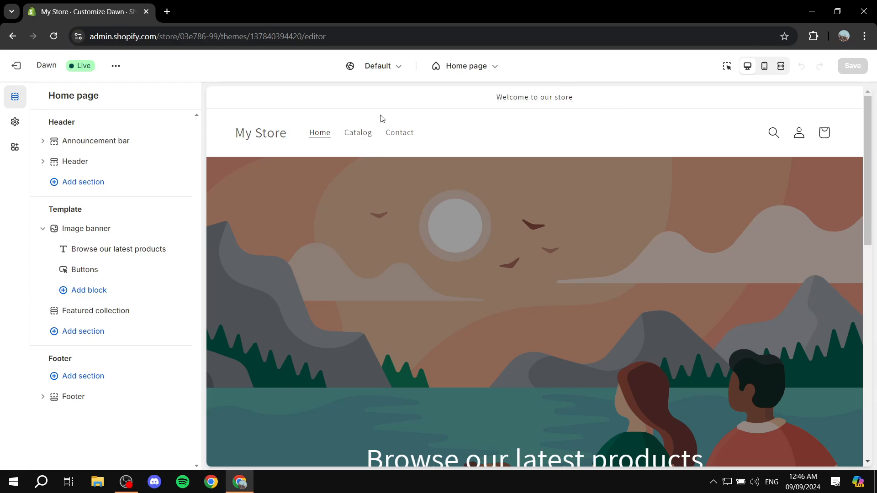
mouse_move(15, 121)
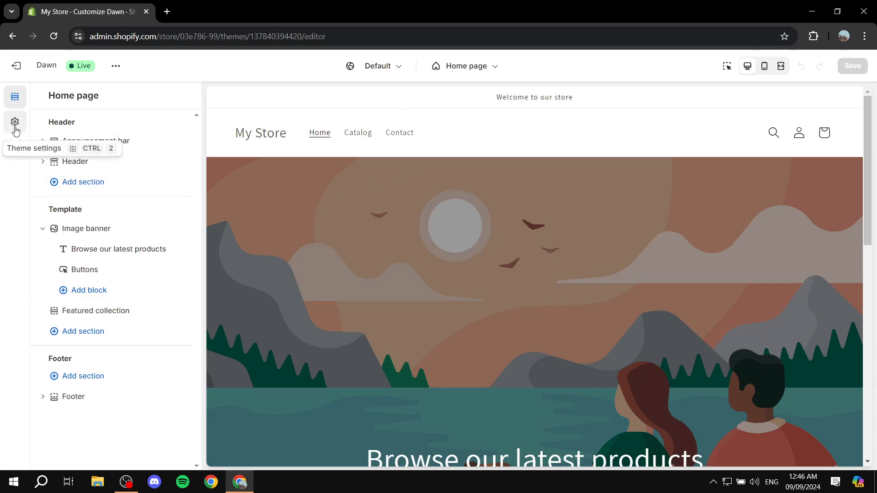
Step: In Theme settings > Social media, change the Instagram link to instagram.com/testaccount and save
left_click(15, 122)
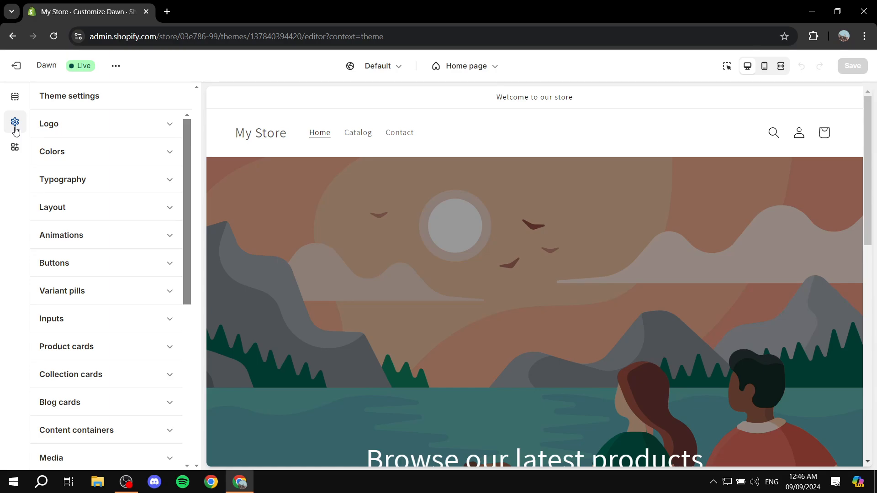
mouse_move(3, 134)
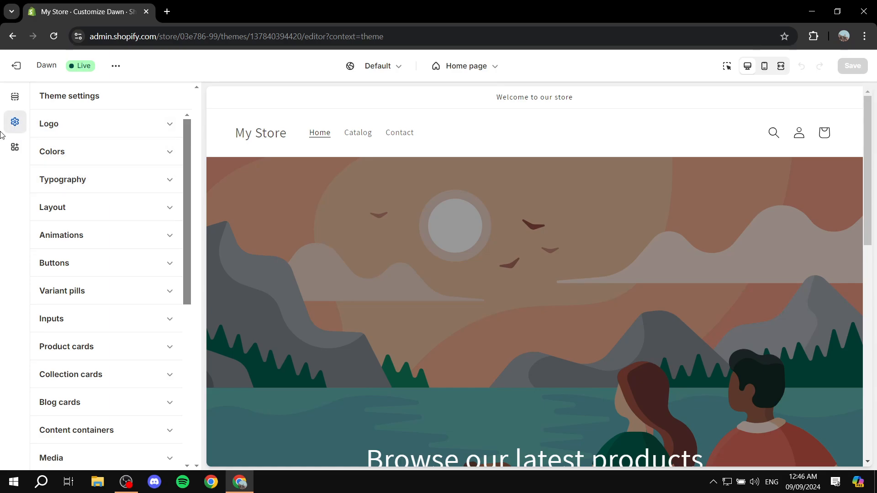
scroll("down", 3)
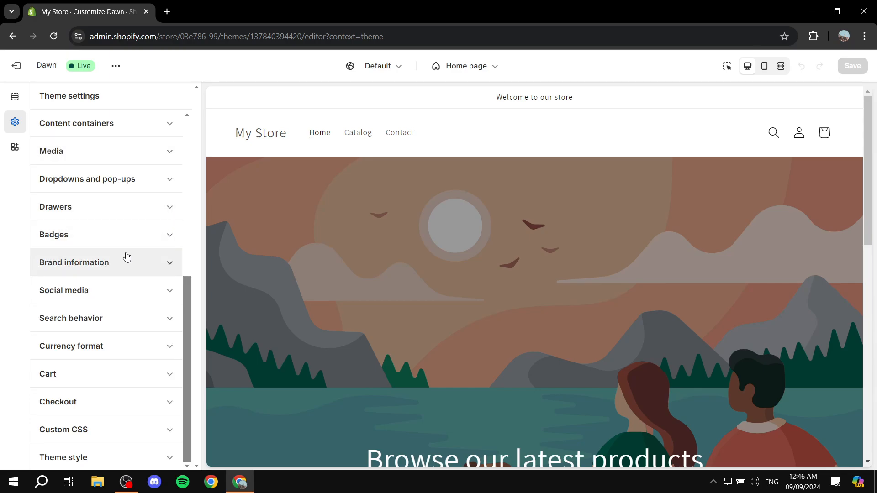
mouse_move(54, 296)
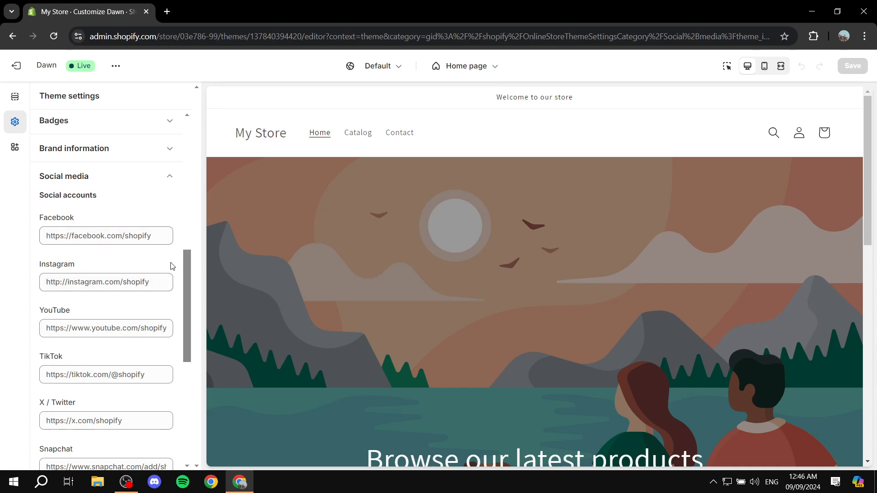
left_click(107, 282)
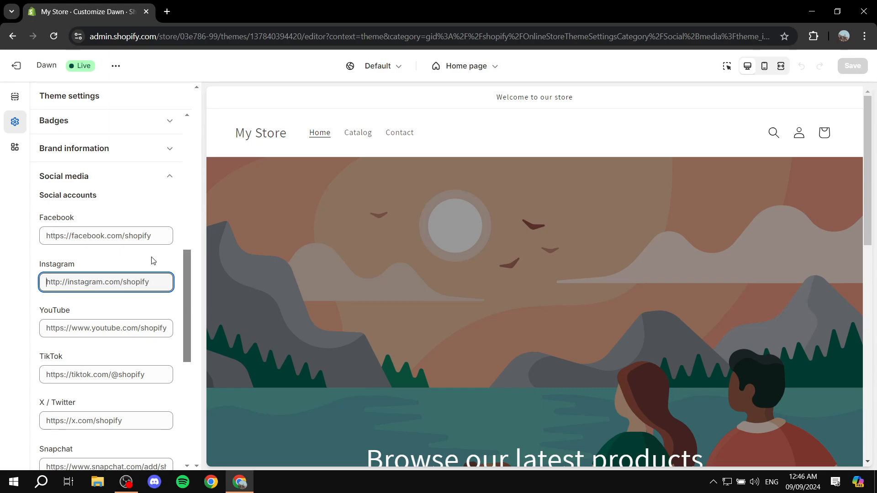
type("instagram.com/")
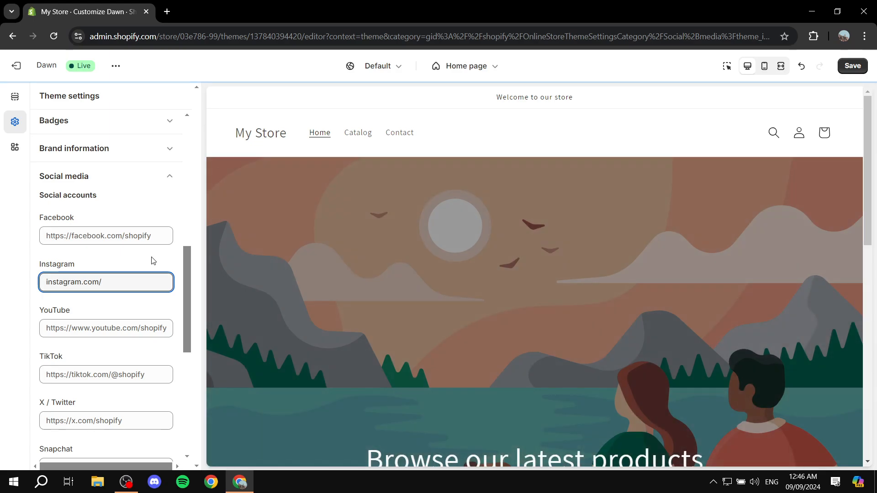
type("testacc")
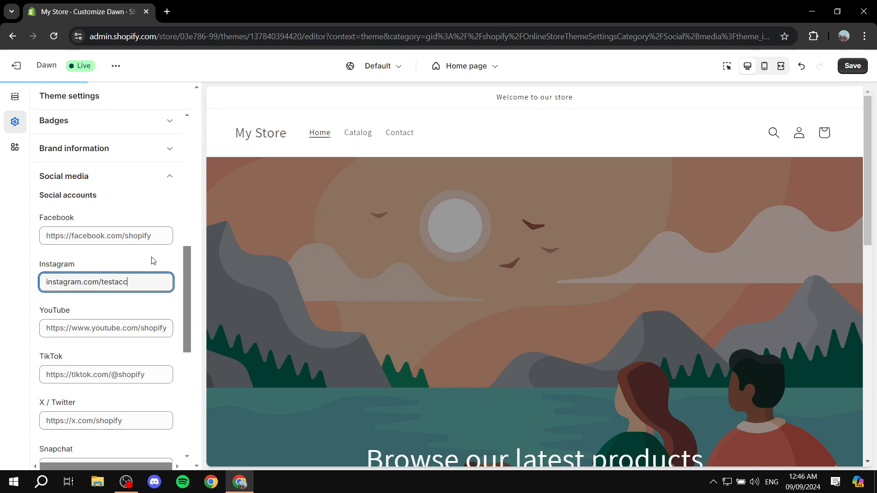
type("ount")
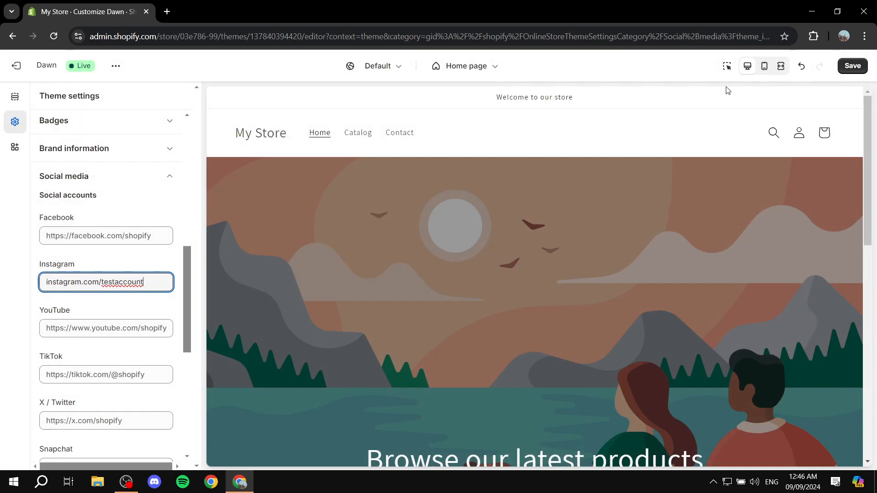
left_click(852, 66)
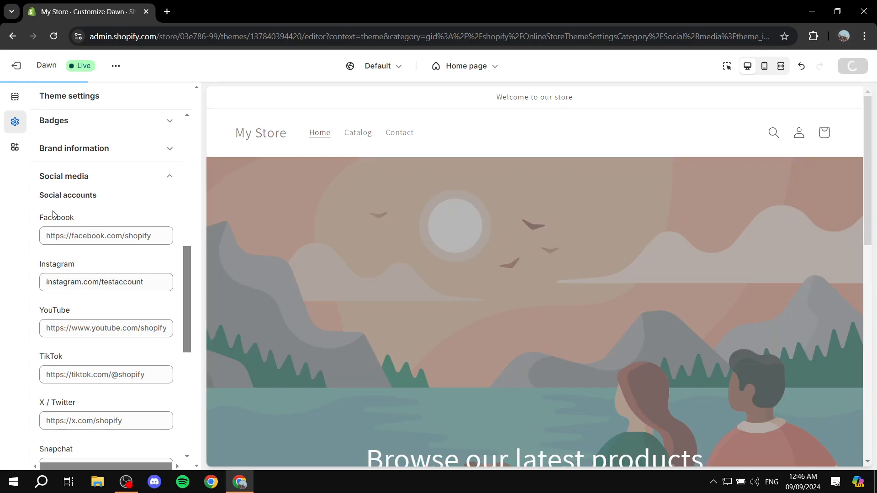
left_click(852, 66)
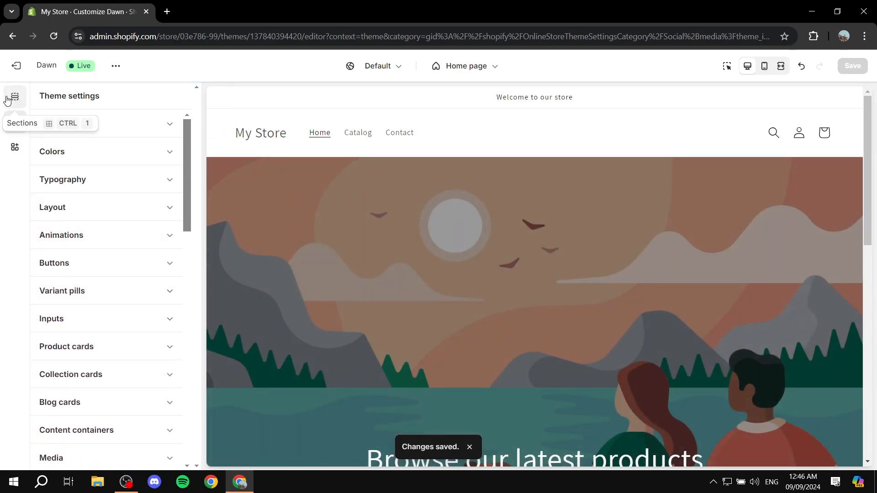
Step: Tick 'Show icons on desktop' in the Announcement bar section settings
left_click(14, 97)
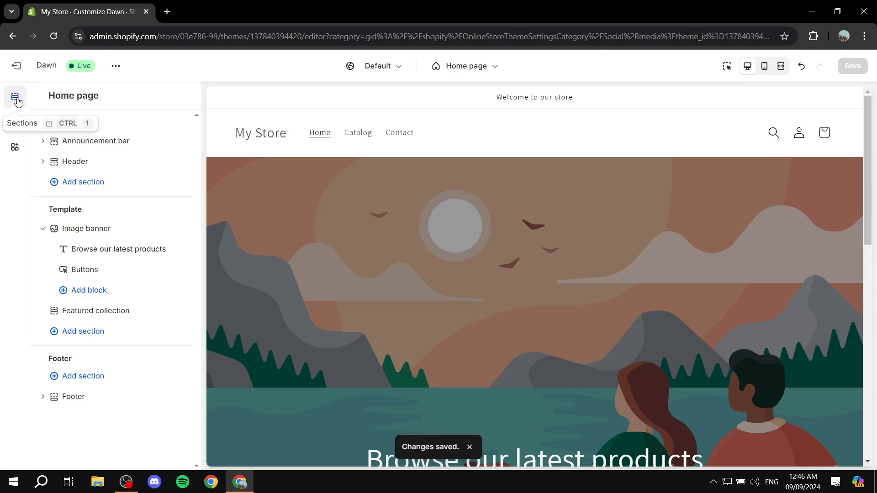
left_click(43, 141)
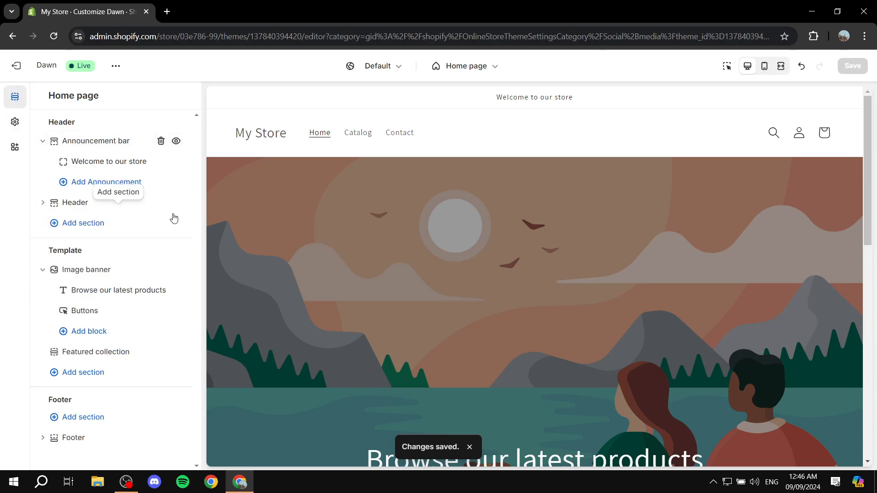
left_click(95, 140)
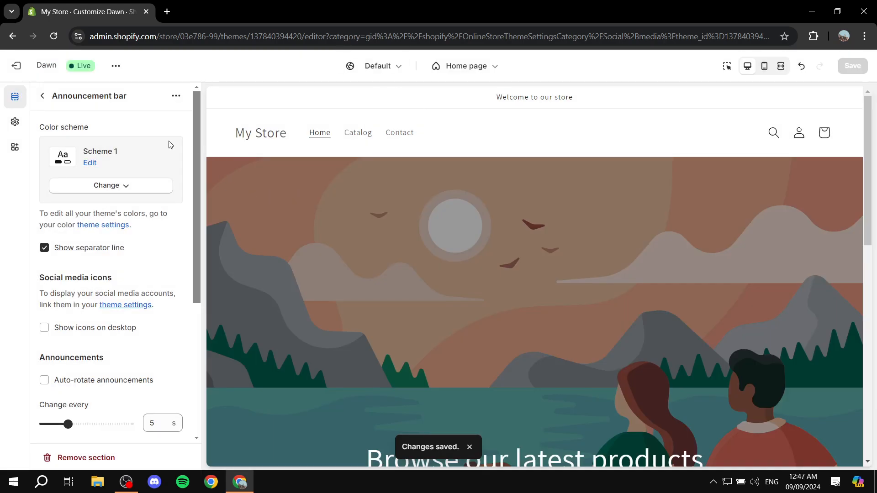
scroll("down", 3)
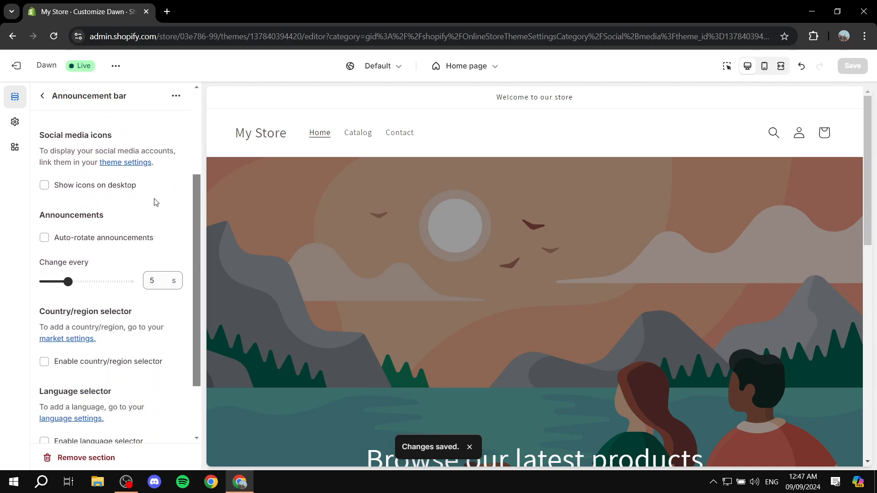
scroll("down", 3)
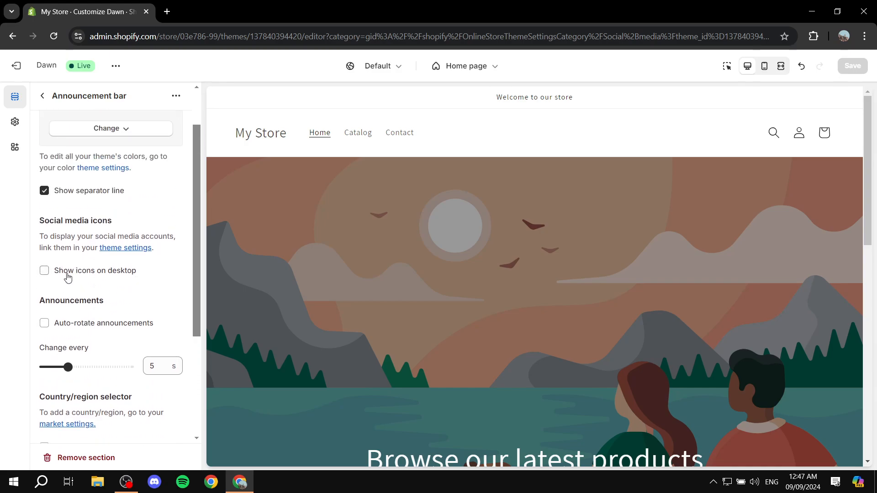
mouse_move(117, 273)
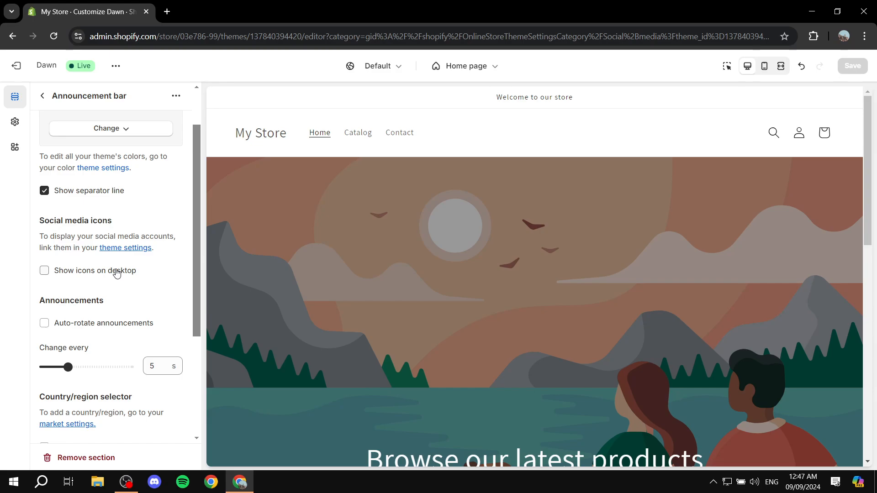
left_click(44, 271)
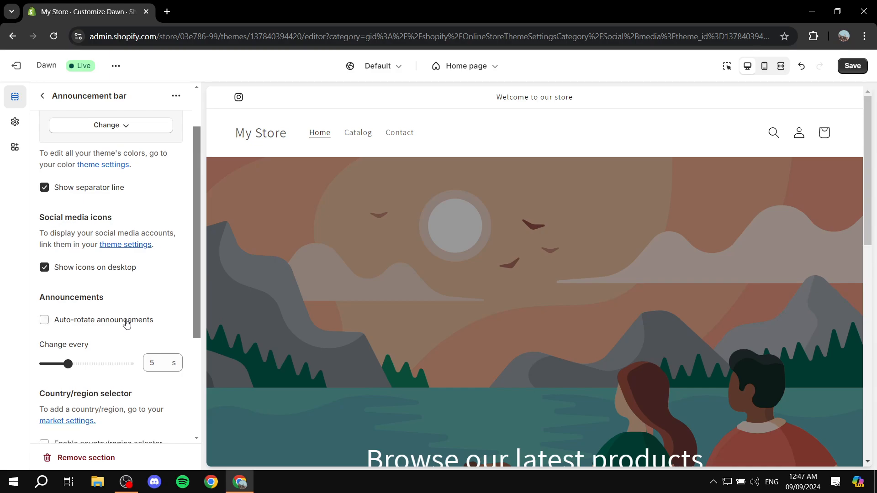
Step: Enter youtube.com/testaccount as the YouTube social link
scroll("down", 3)
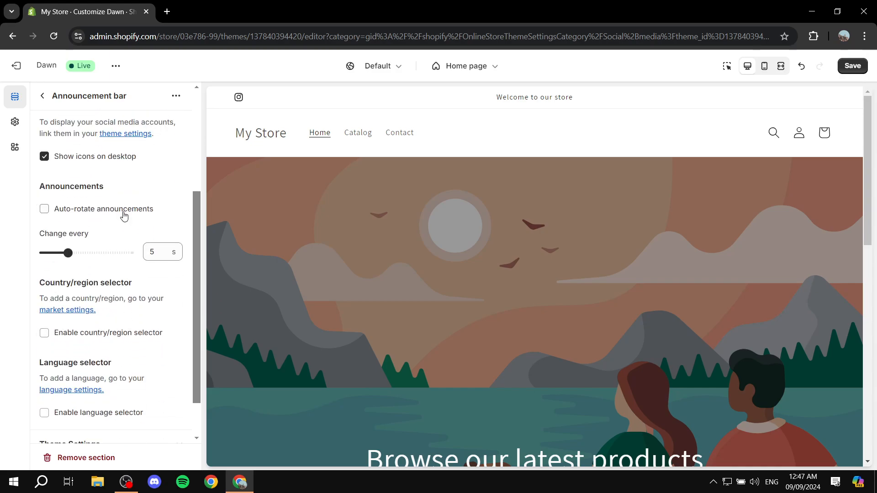
scroll("down", 3)
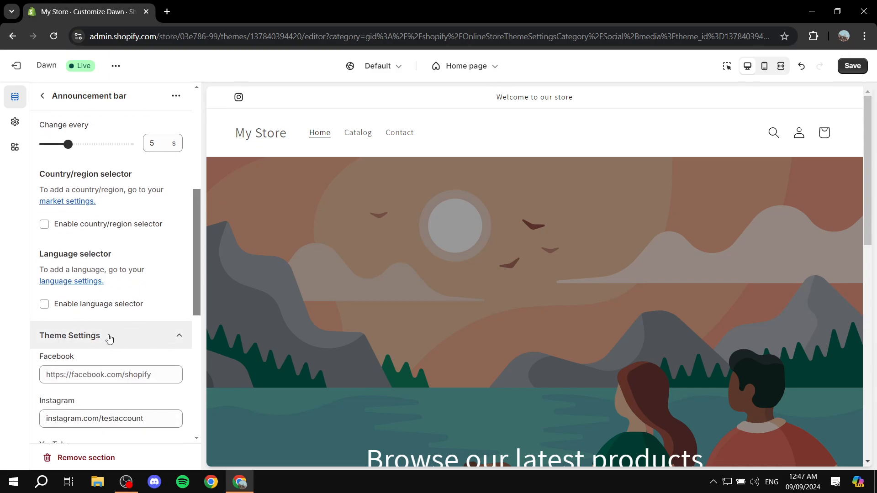
scroll("down", 3)
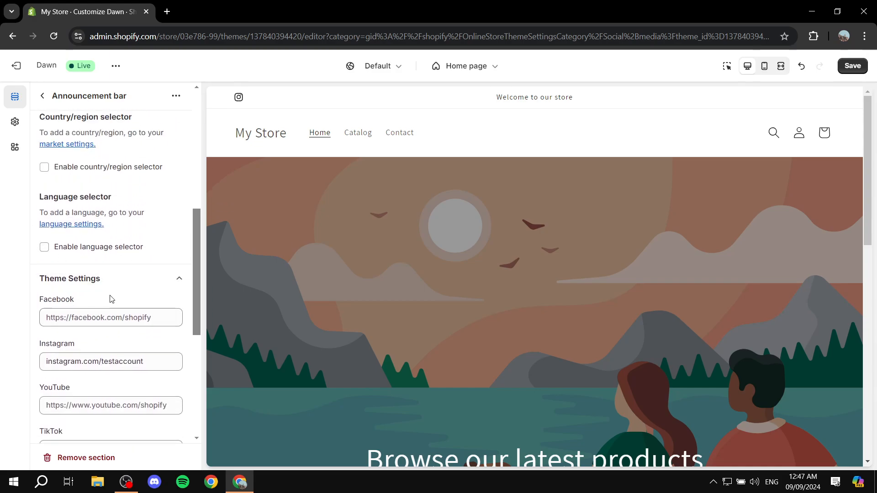
mouse_move(106, 287)
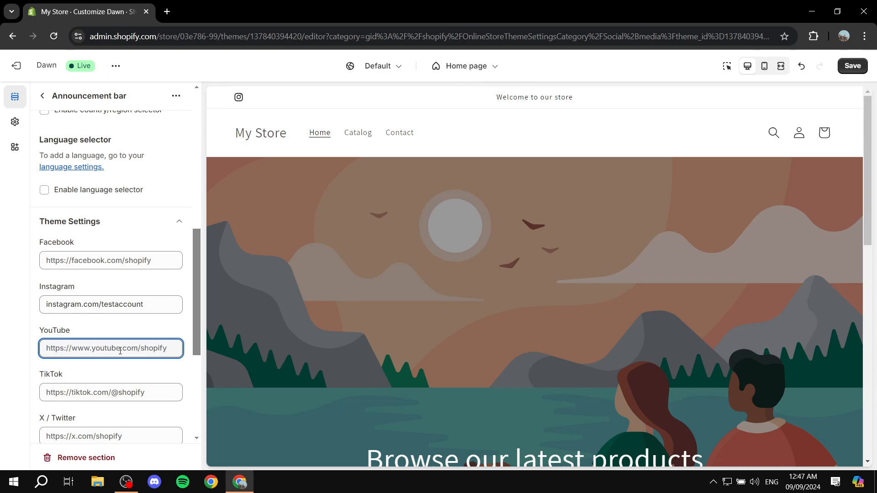
type("youtube.com")
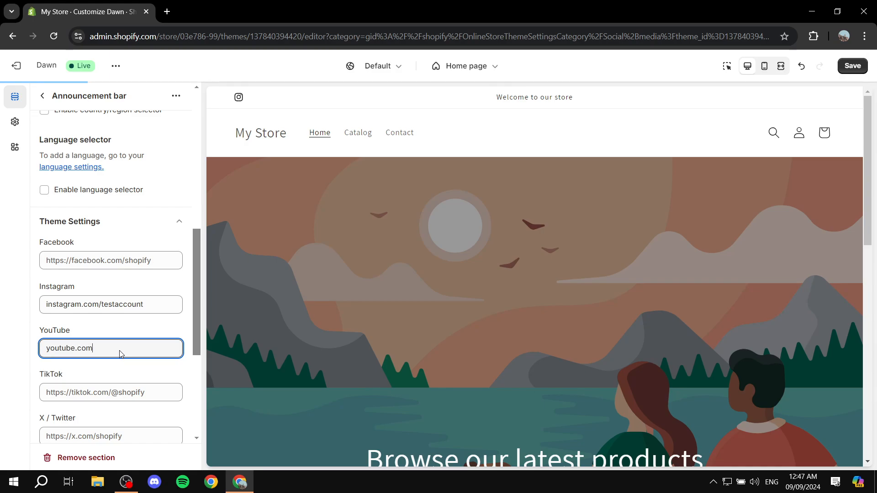
type("/testaccount")
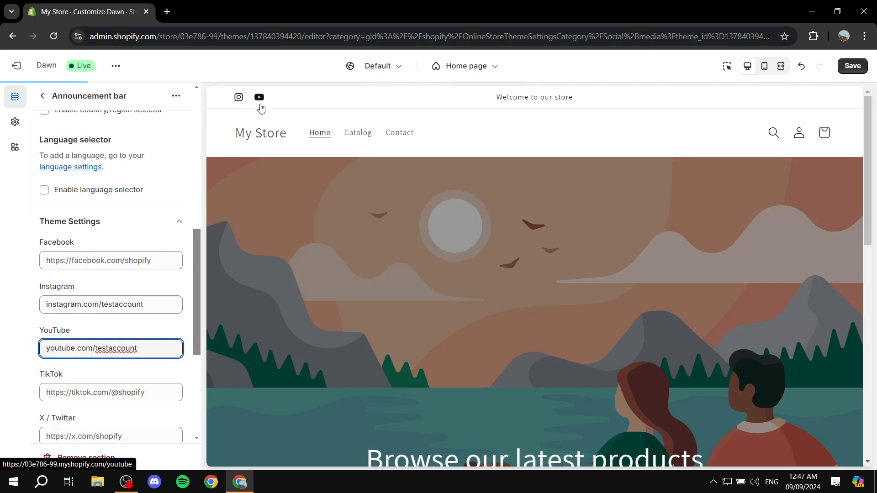
Step: Enter x.com/testdummy as the X link and exit to the Themes overview
scroll("down", 3)
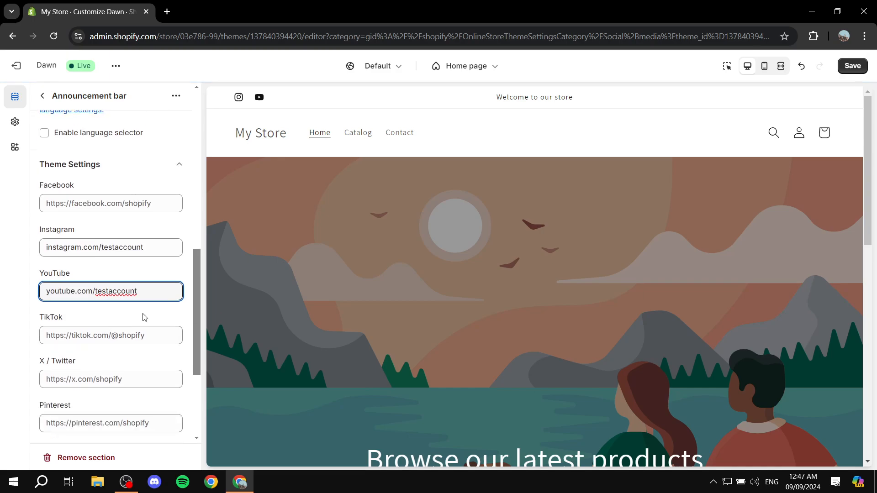
left_click(111, 379)
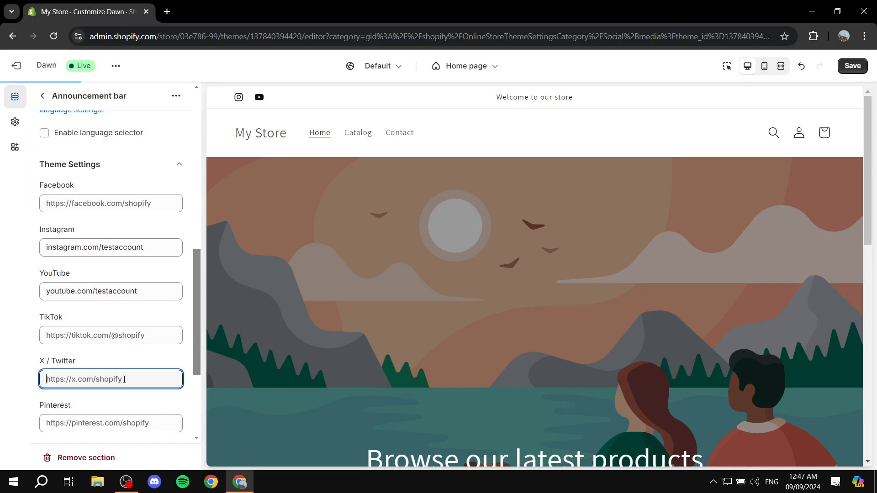
type("x.com/")
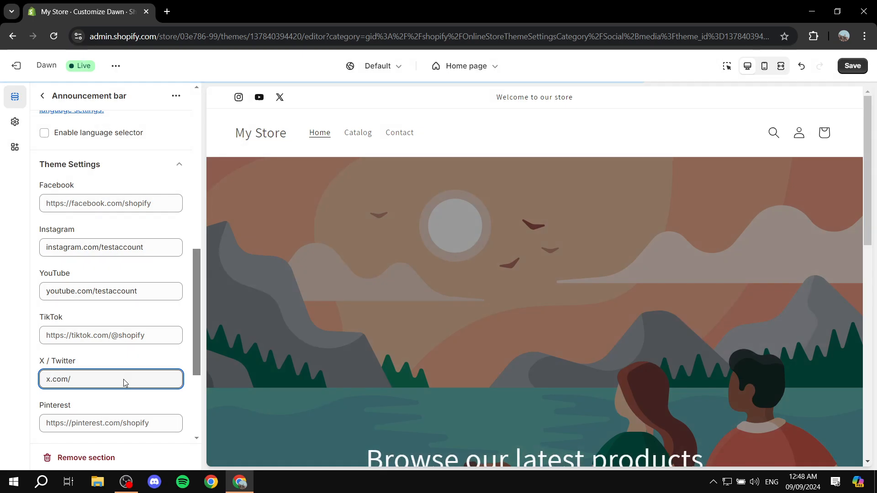
type("testdummy")
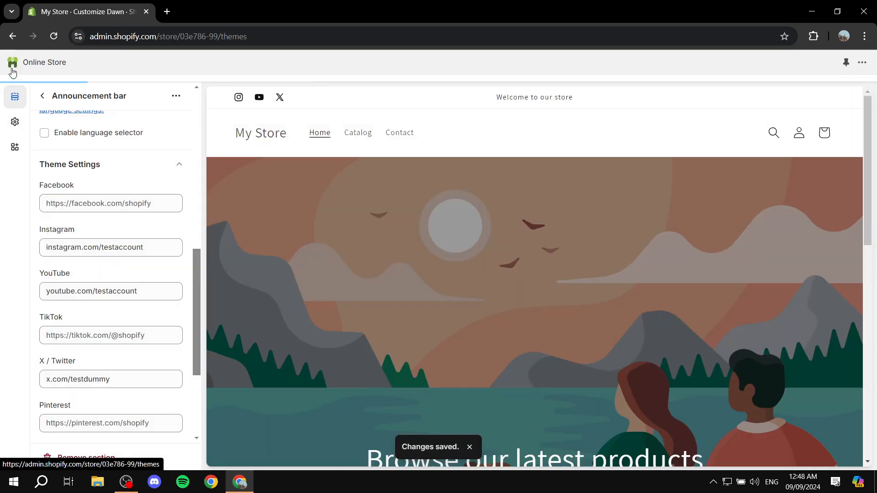
left_click(12, 64)
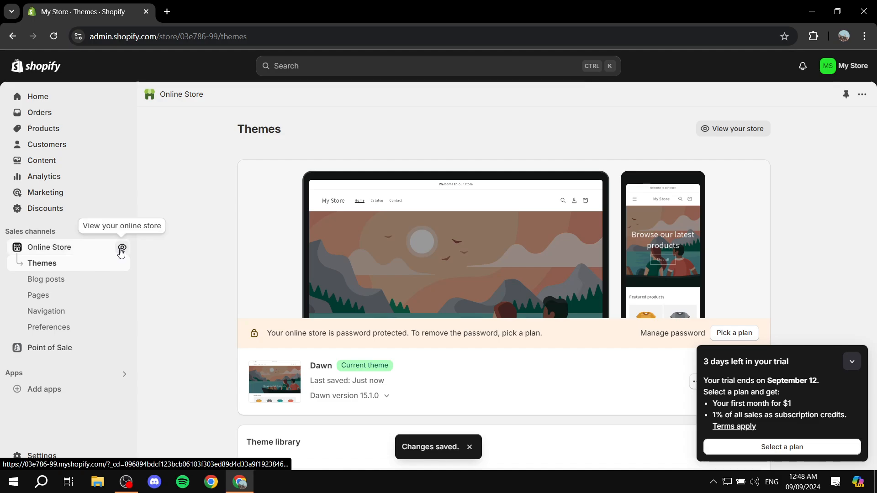
left_click(121, 250)
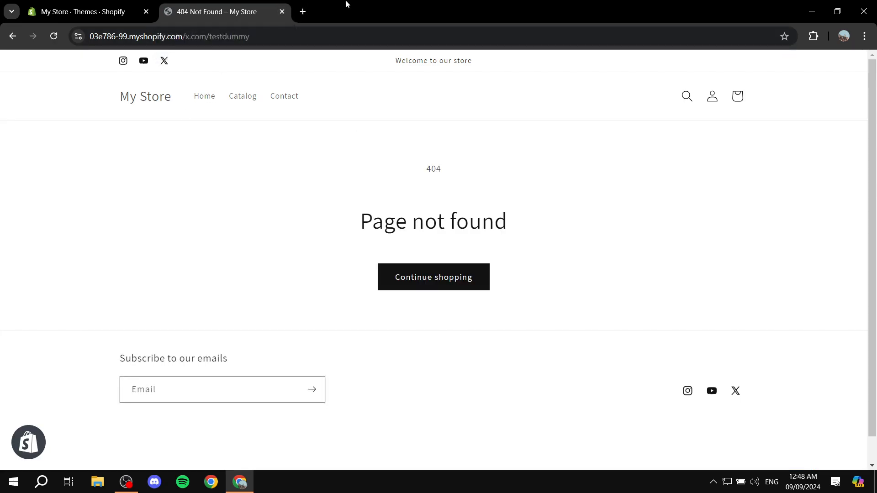
triple_click(434, 220)
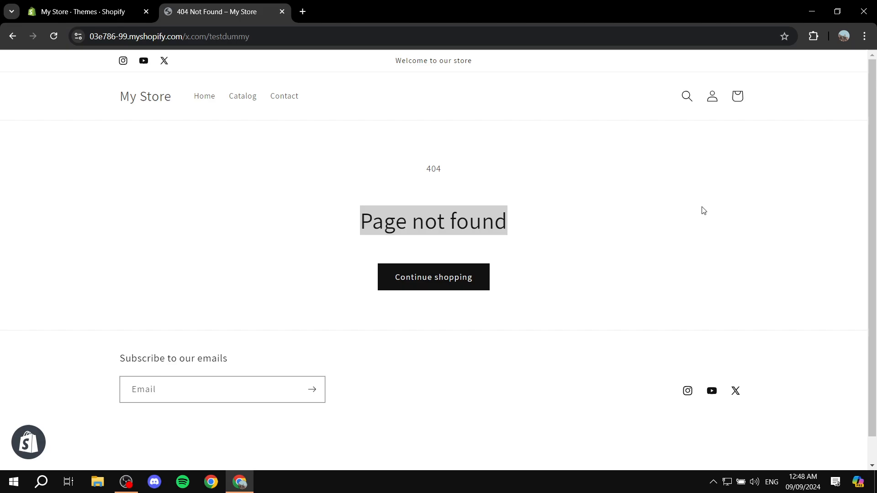
left_click(83, 12)
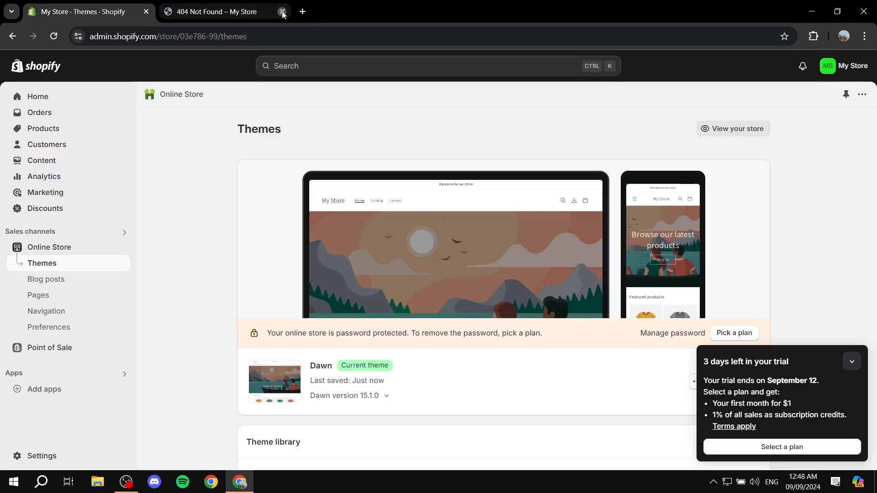
left_click(282, 11)
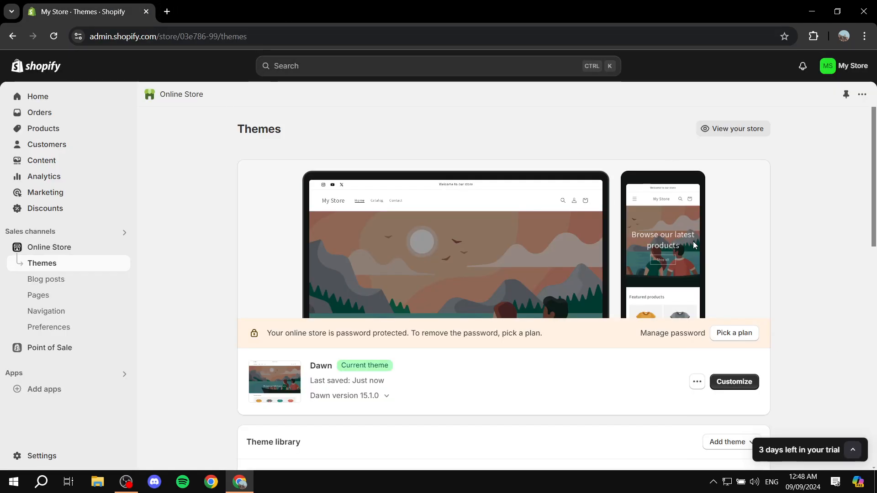